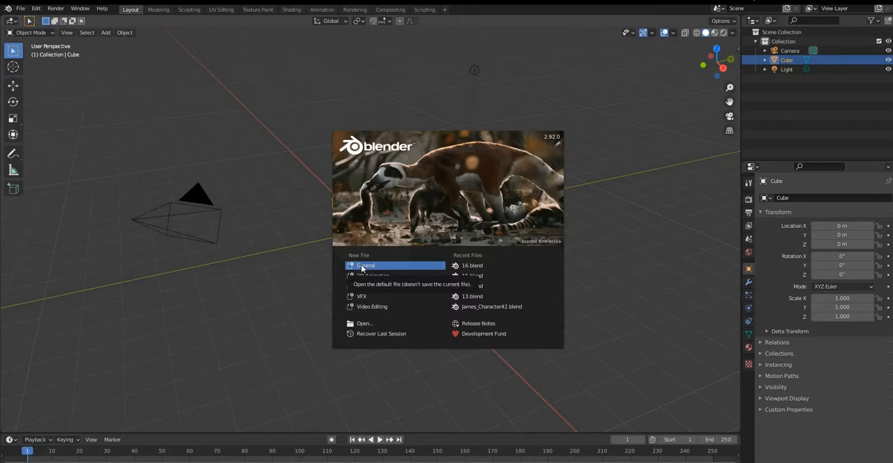
Start a new General project with the default cube, camera and light.
left_click(368, 265)
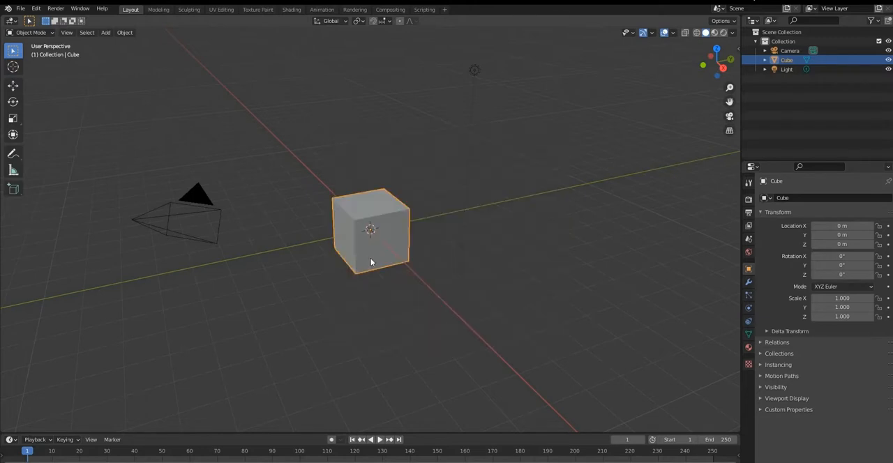
mouse_move(397, 240)
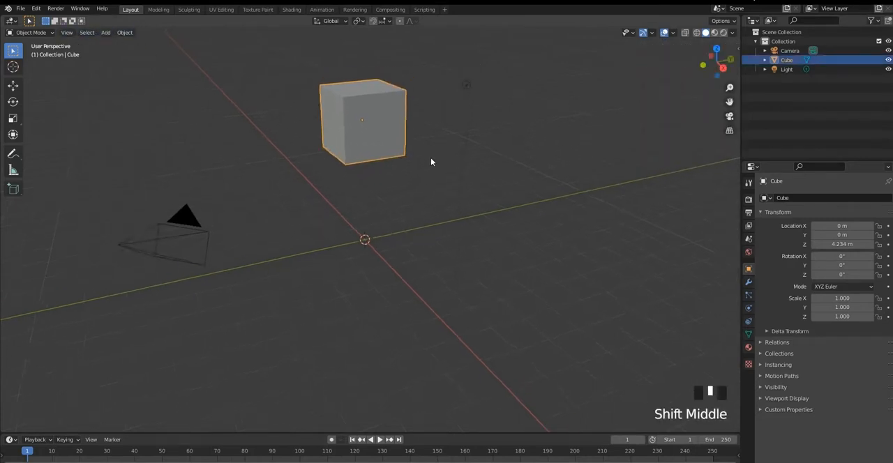
Apply Quick Liquid to the cube, creating a liquid domain, and show the domain's Physics properties.
left_click(129, 32)
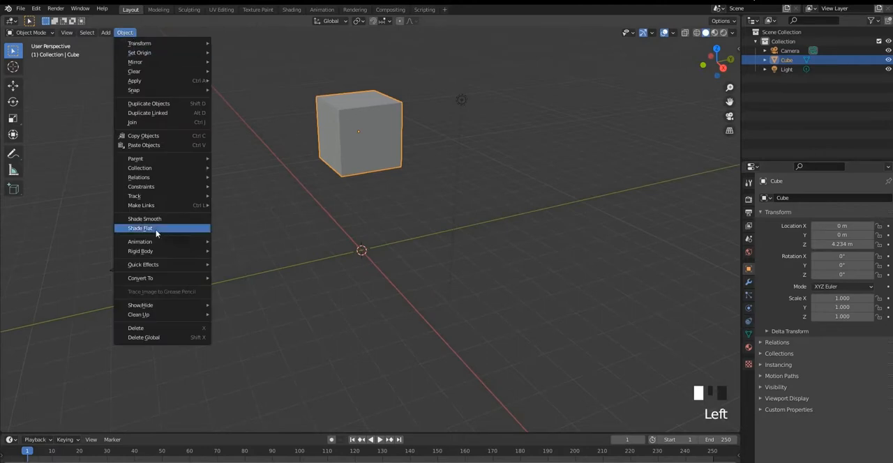
mouse_move(157, 265)
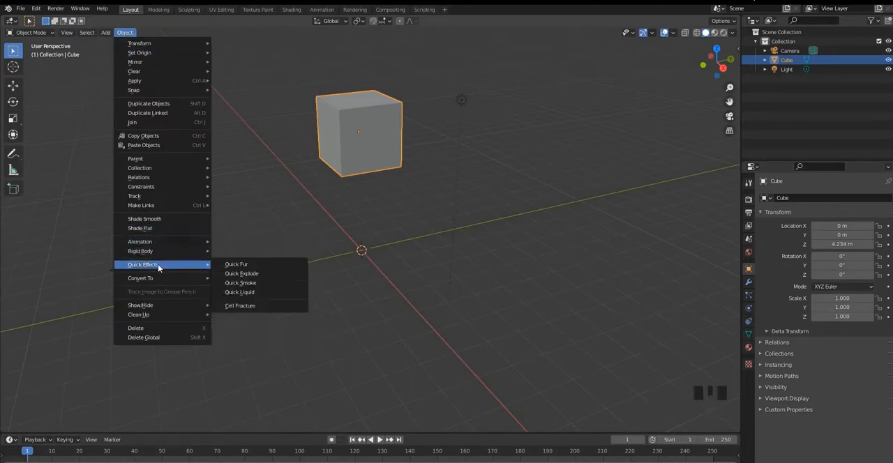
mouse_move(241, 282)
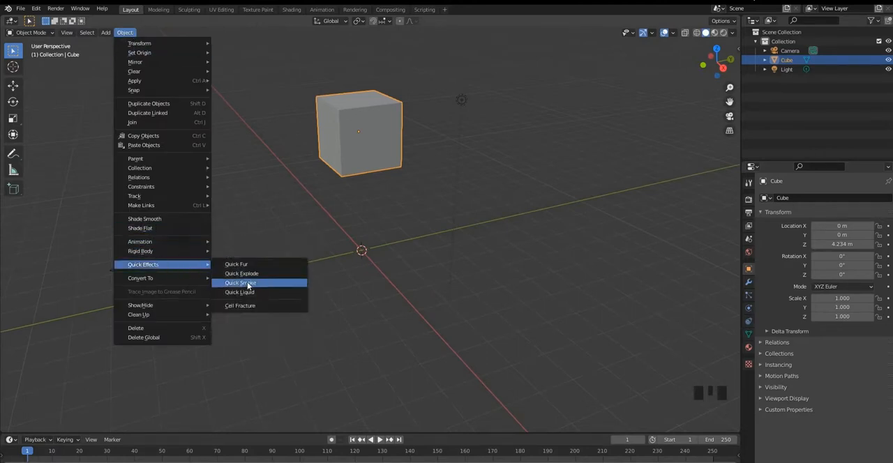
left_click(240, 292)
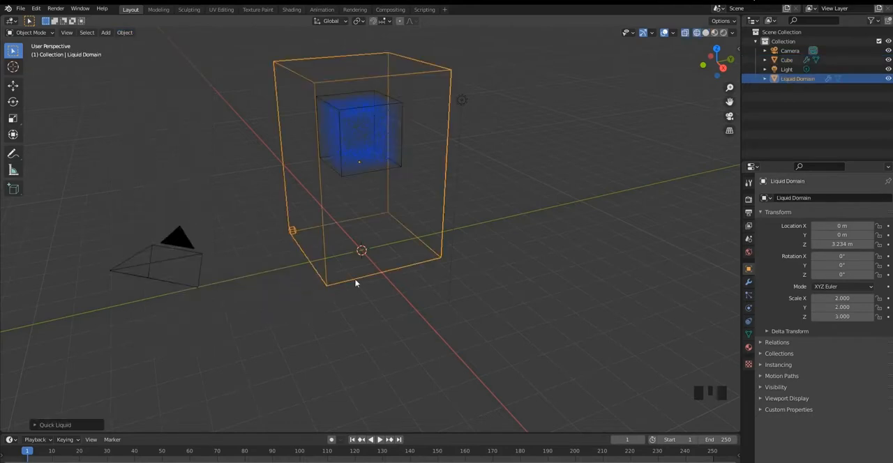
double_click(366, 277)
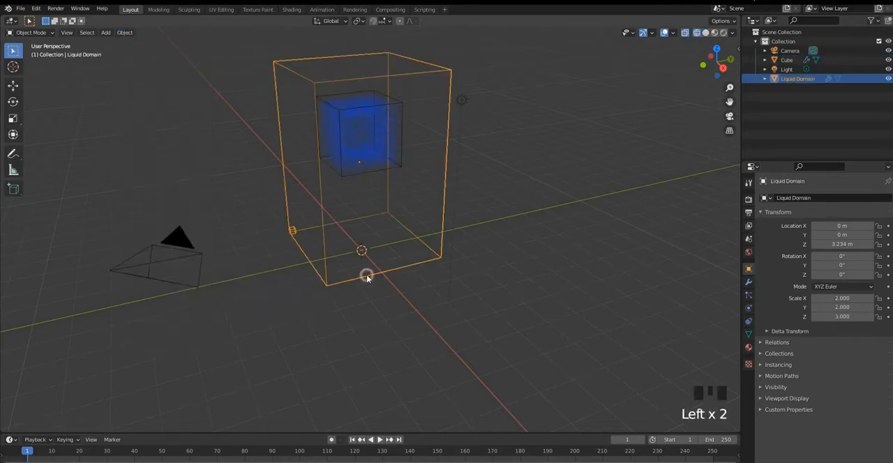
mouse_move(752, 313)
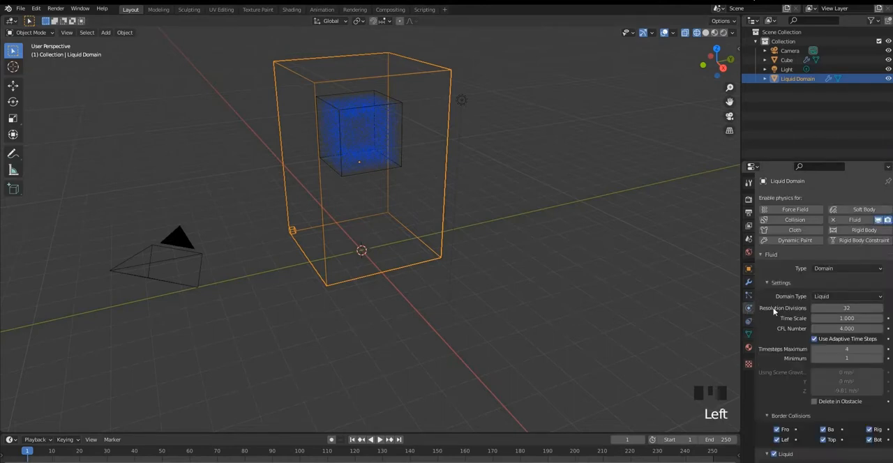
Play the timeline to clear the liquid preview and review the domain's cache type options.
scroll("down", 3)
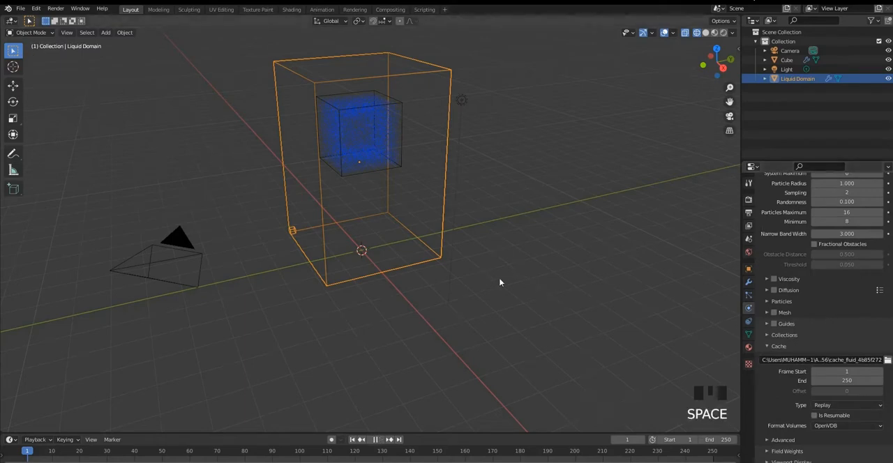
key("Space")
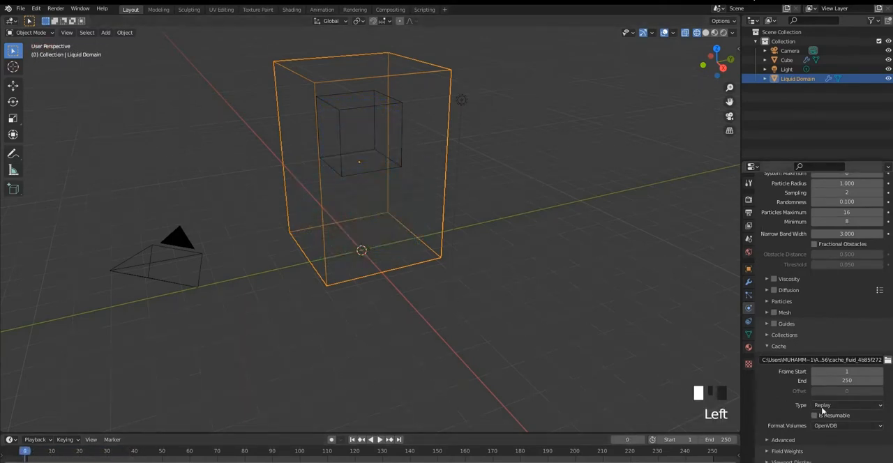
left_click(845, 404)
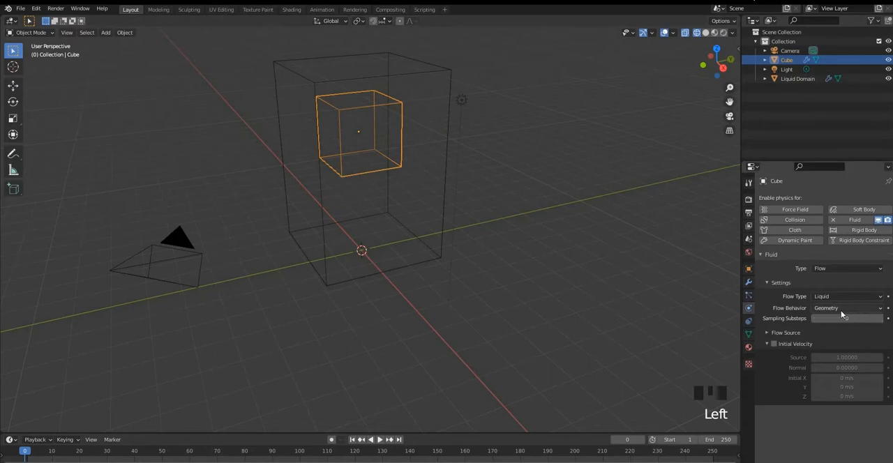
Set the cube's Flow Behavior to Inflow with adjusted sampling substeps, then return to the domain.
left_click(846, 309)
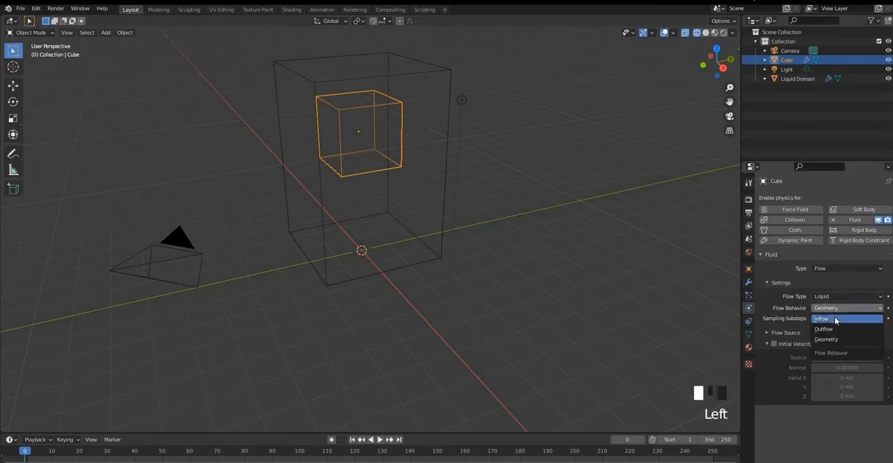
left_click(825, 317)
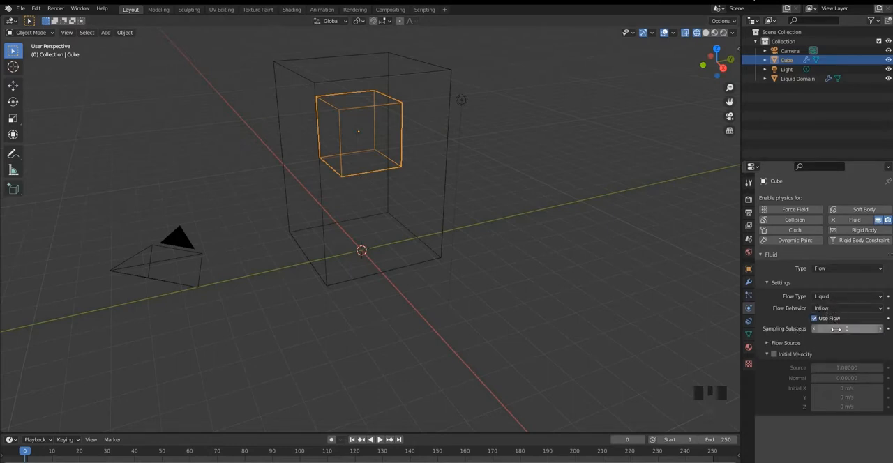
left_click(846, 328)
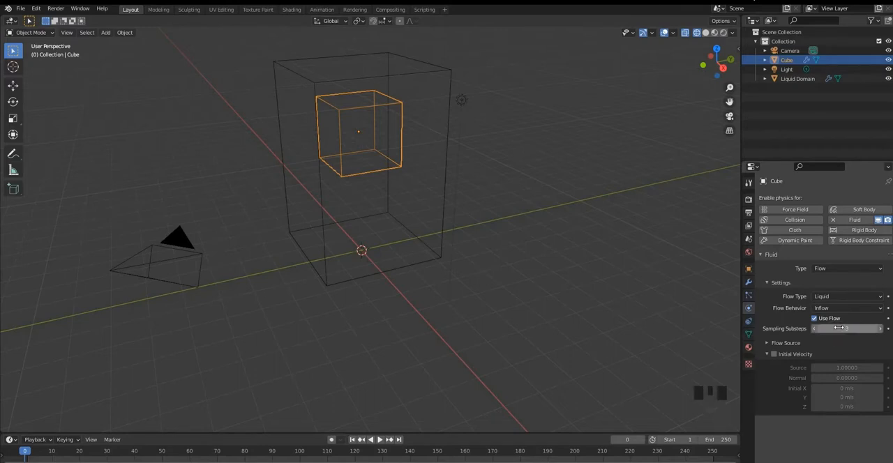
mouse_move(840, 328)
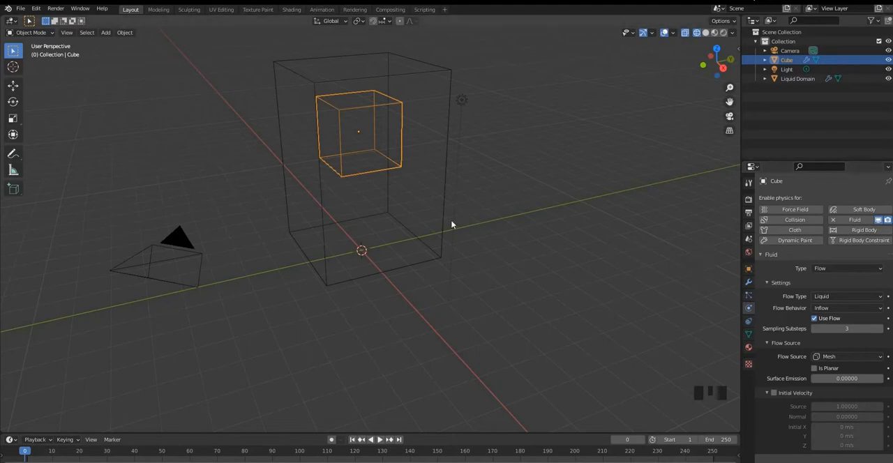
left_click(797, 79)
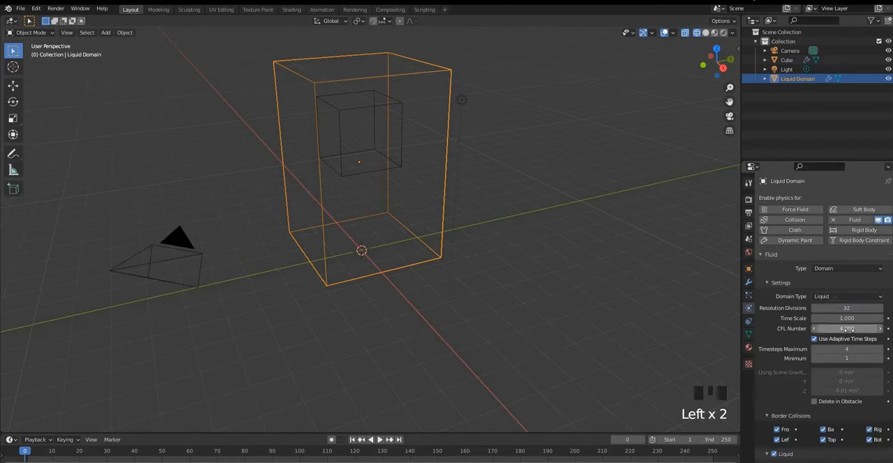
Scale the inflow cube down to a small emitter near the top of the domain.
scroll("down", 3)
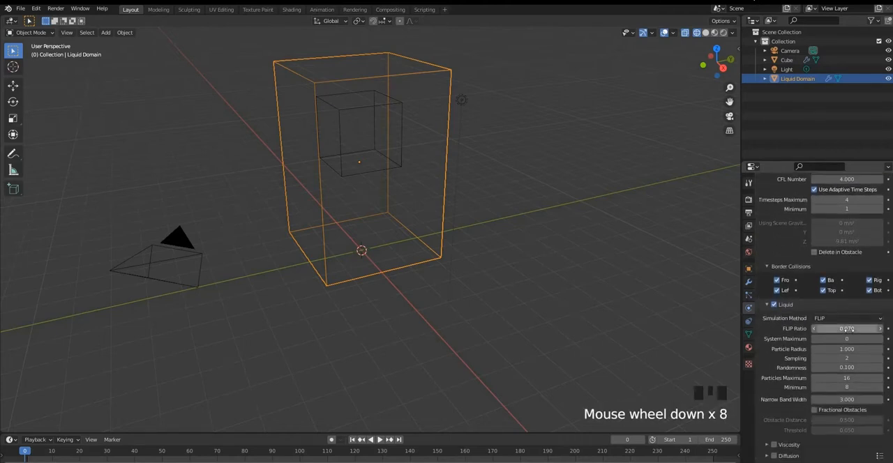
scroll("down", 3)
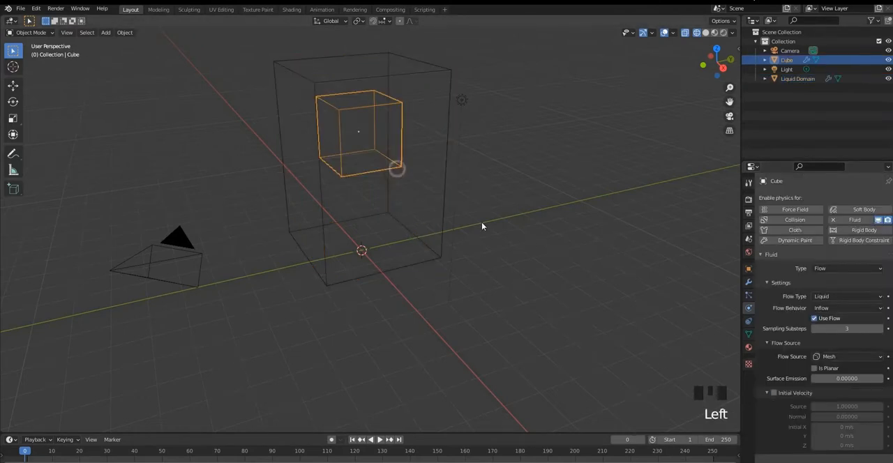
key("s")
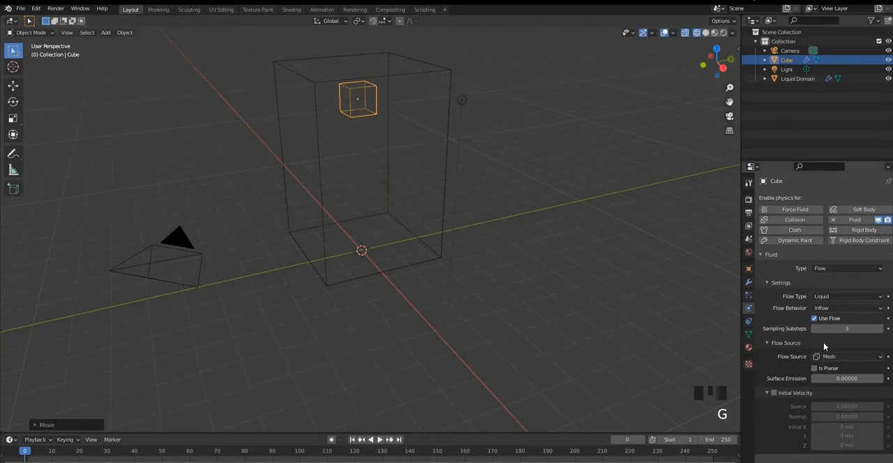
scroll("down", 3)
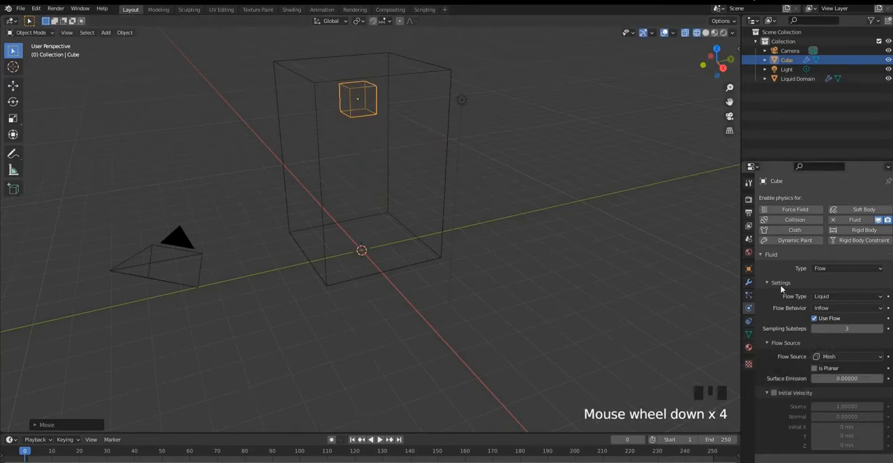
Enable Diffusion on the liquid domain so the liquid flows thickly, reaching the cache frame range.
left_click(798, 89)
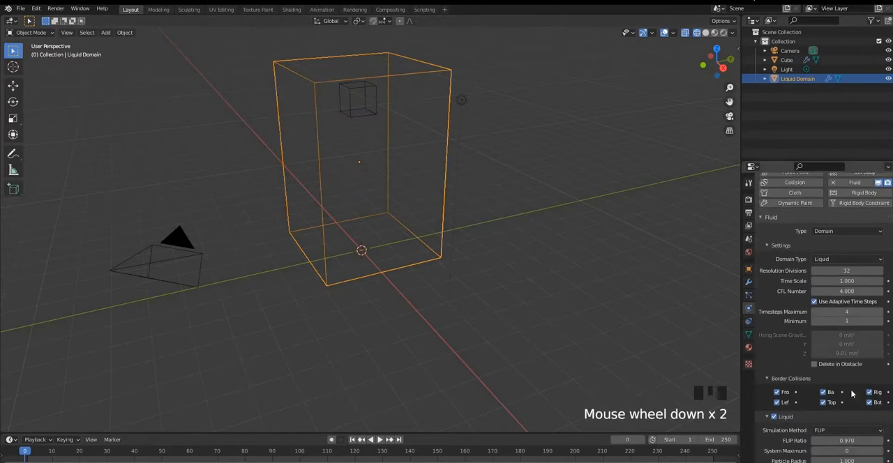
scroll("down", 3)
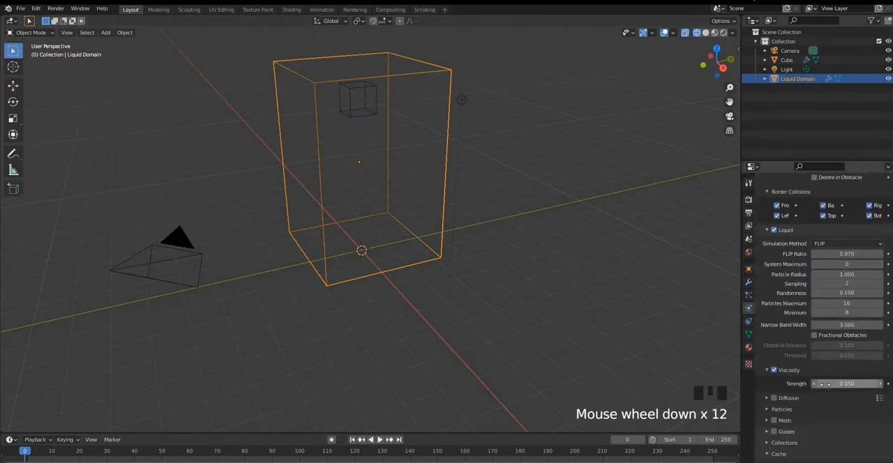
left_click(768, 399)
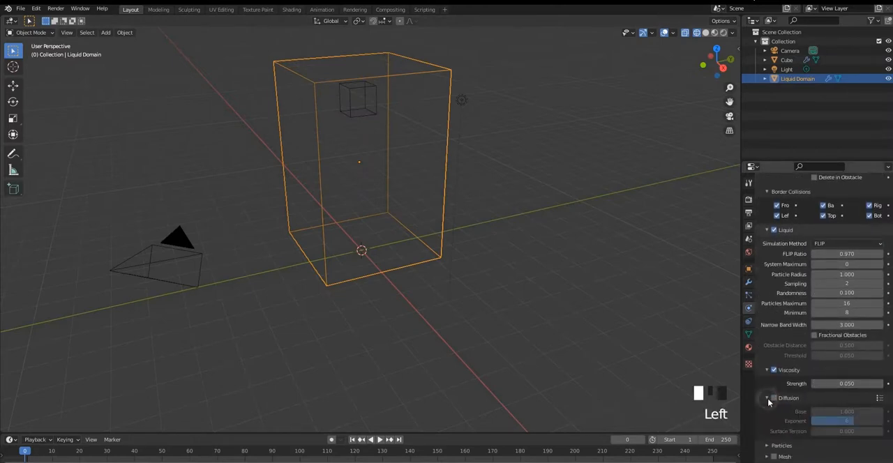
scroll("down", 3)
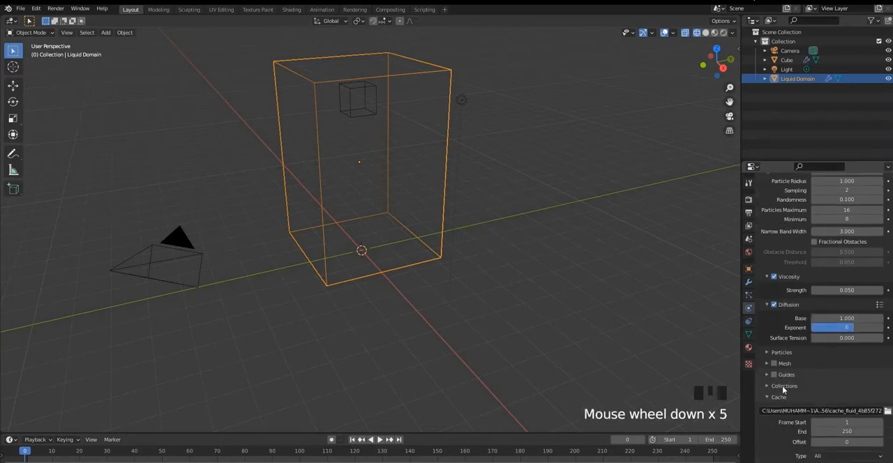
scroll("down", 3)
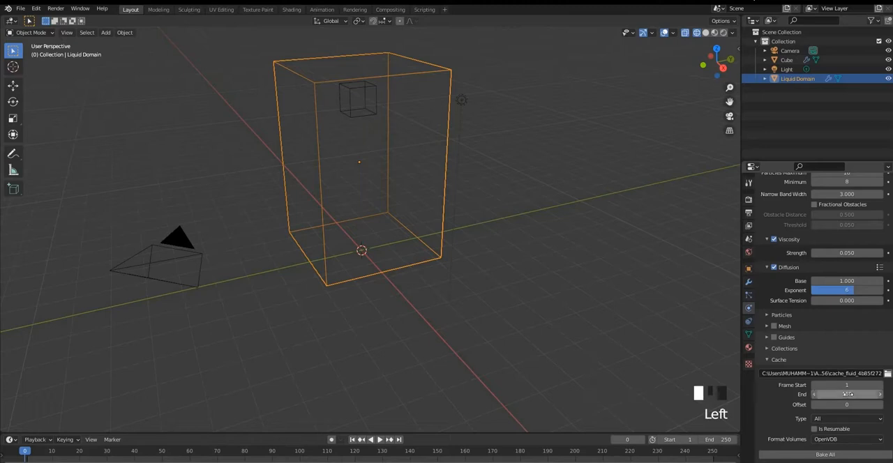
Set the cache End frame to 150 instead of 250.
left_click(843, 453)
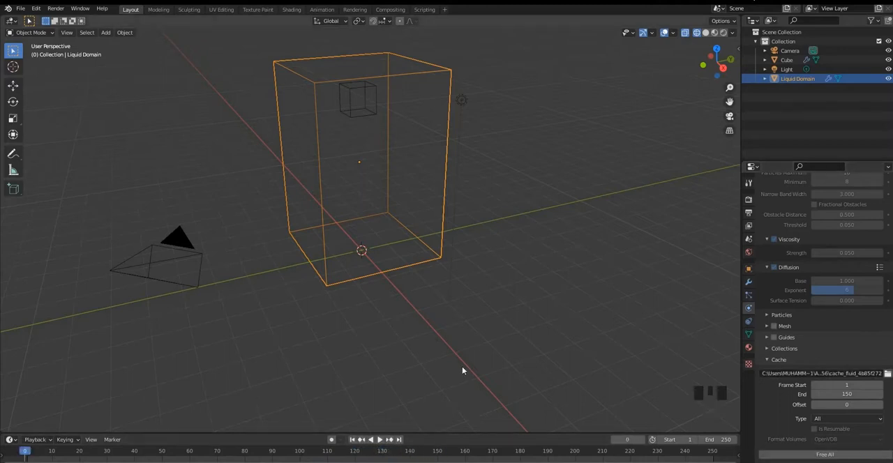
Preview the pouring liquid column in Material Preview, then return to the first frame.
key("space")
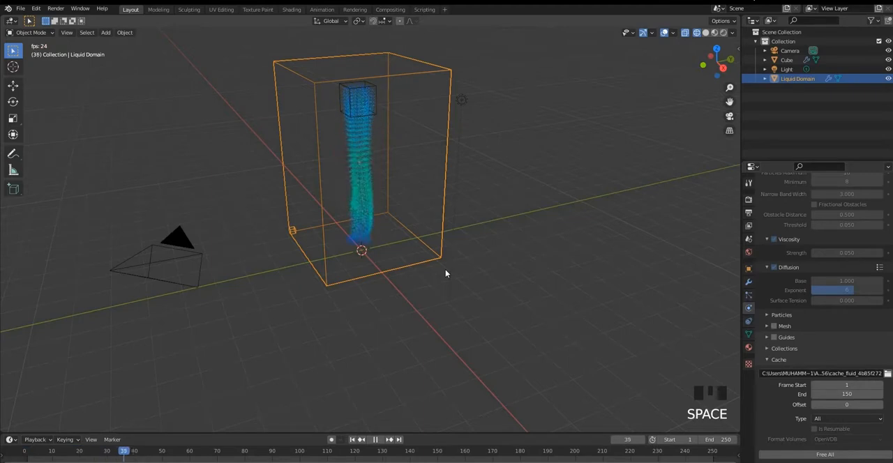
key("Space")
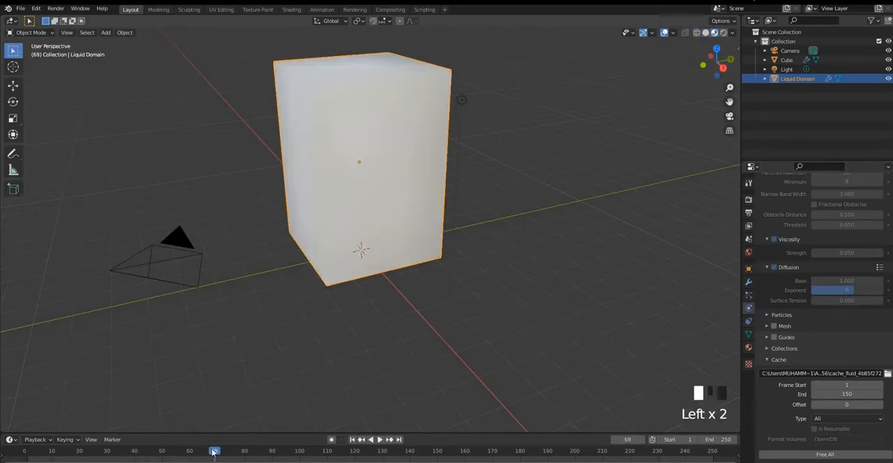
left_click(39, 452)
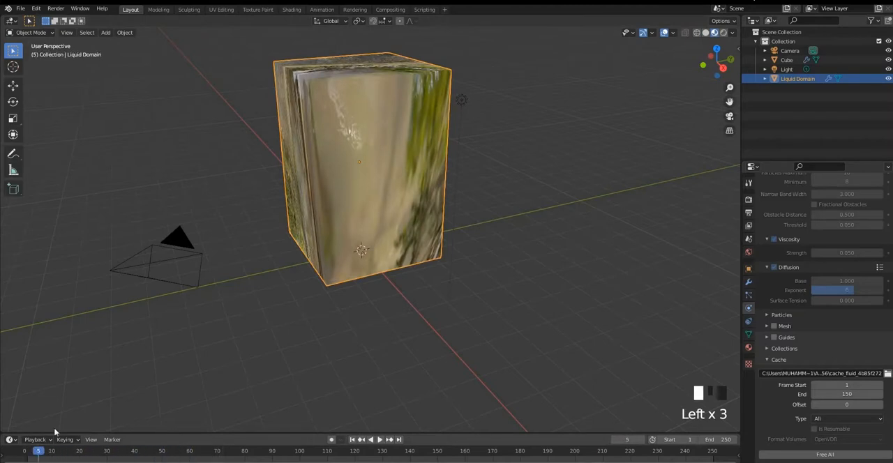
key("Space")
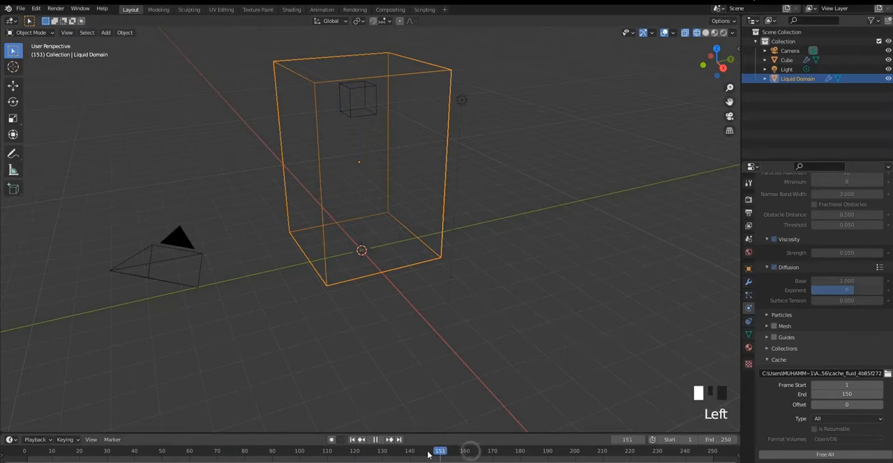
left_click(355, 435)
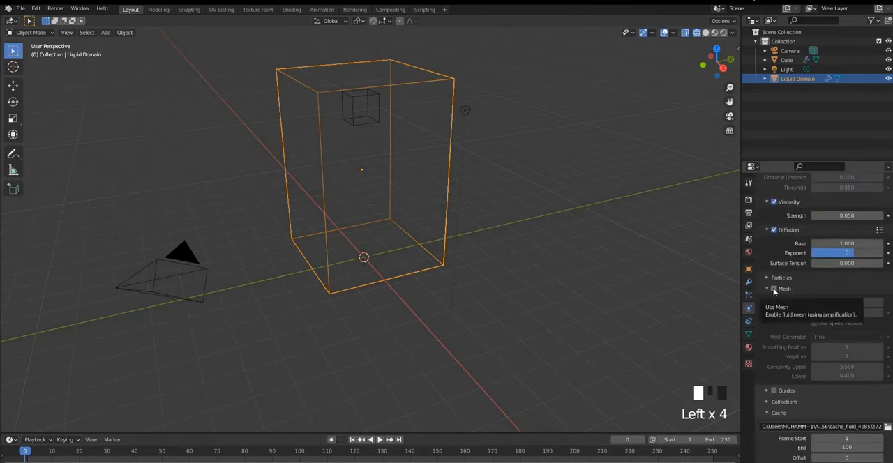
Enable Mesh output for the domain and bake the whole liquid simulation.
left_click(774, 289)
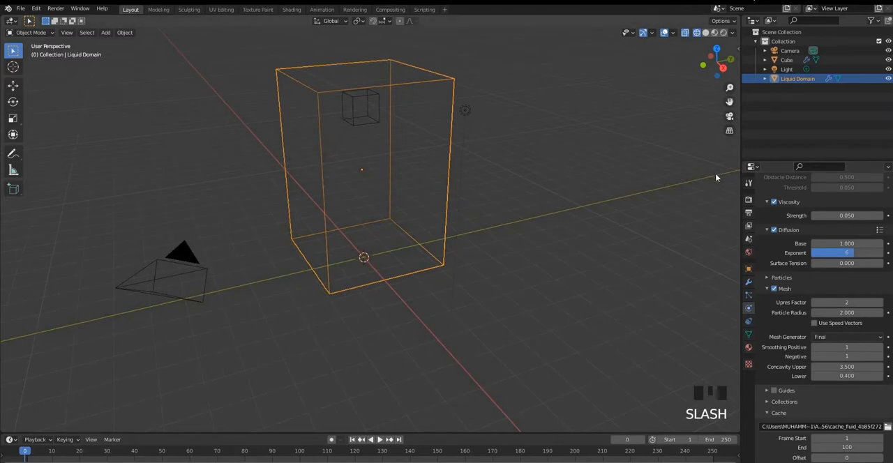
mouse_move(774, 331)
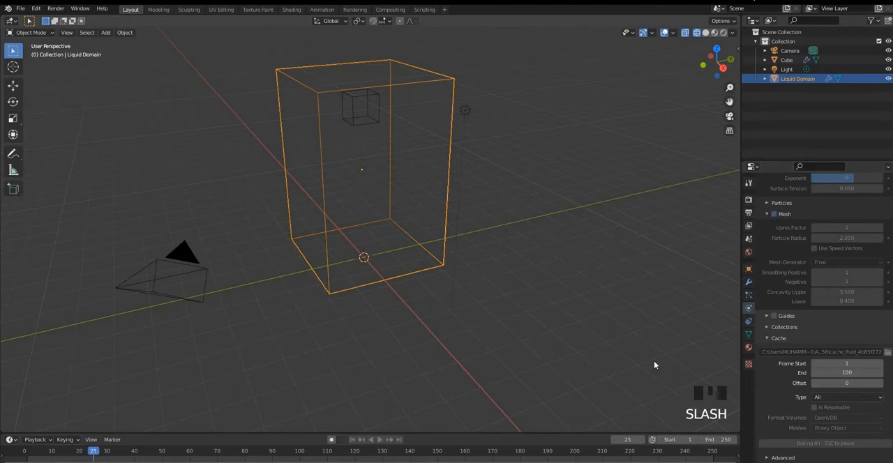
left_click(125, 452)
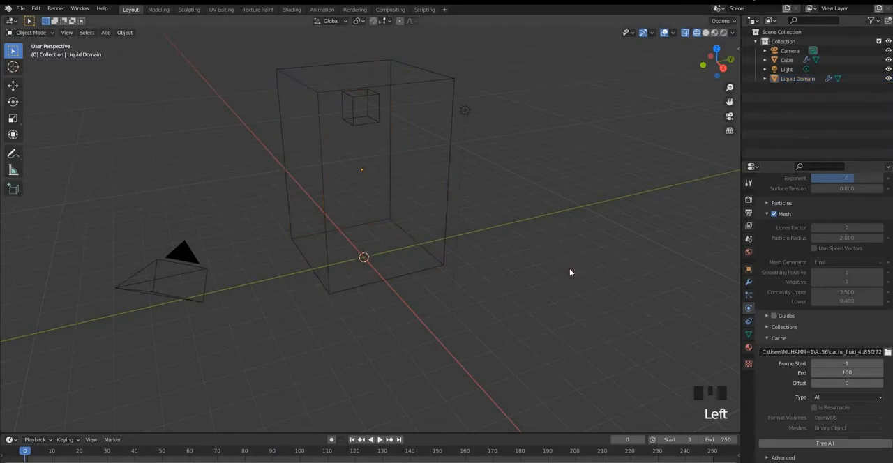
Play back the baked liquid to inspect the thick glossy poured mesh.
key("Space")
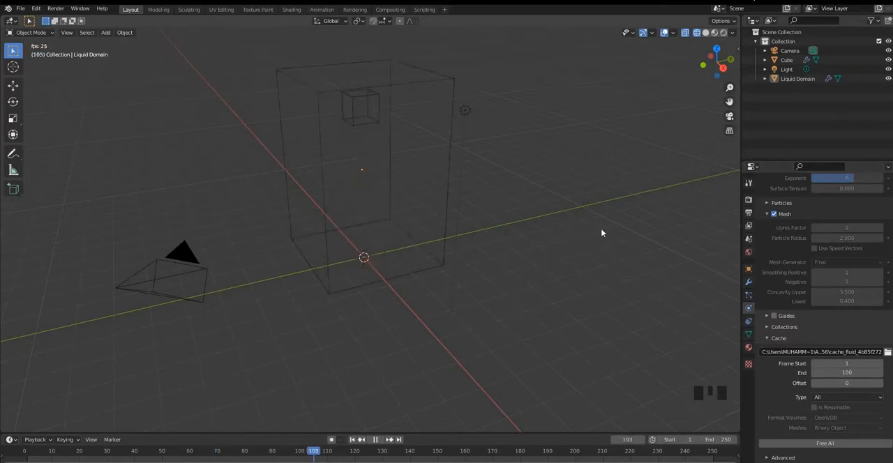
key("space")
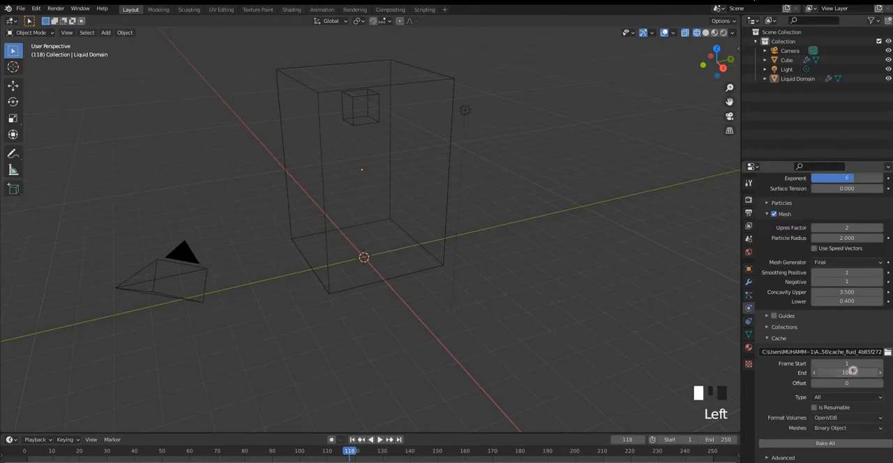
left_click(846, 372)
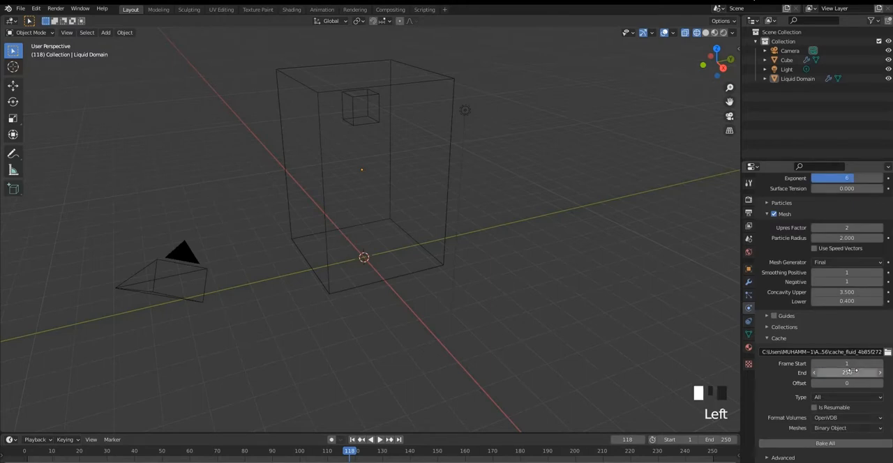
left_click(833, 444)
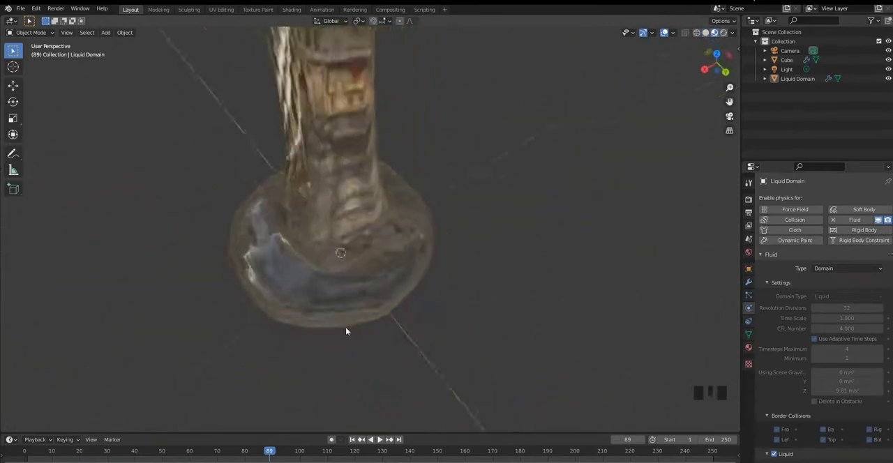
scroll("down", 3)
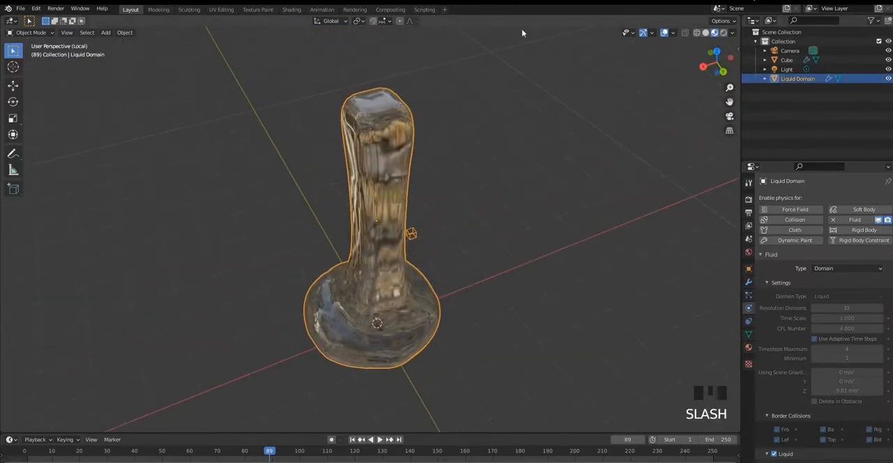
Switch to the Shading workspace with the liquid domain's material nodes.
left_click(292, 9)
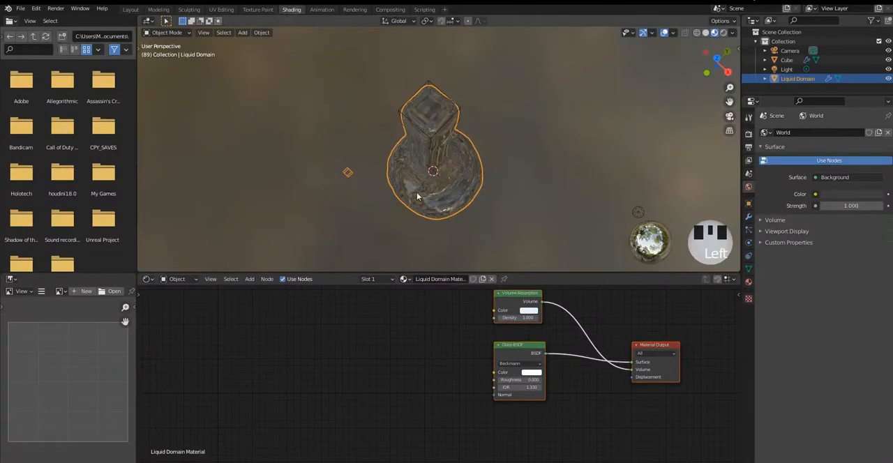
Create a fresh material, Material.001, with a default Principled BSDF for the liquid domain.
left_click_drag(419, 195, 475, 210)
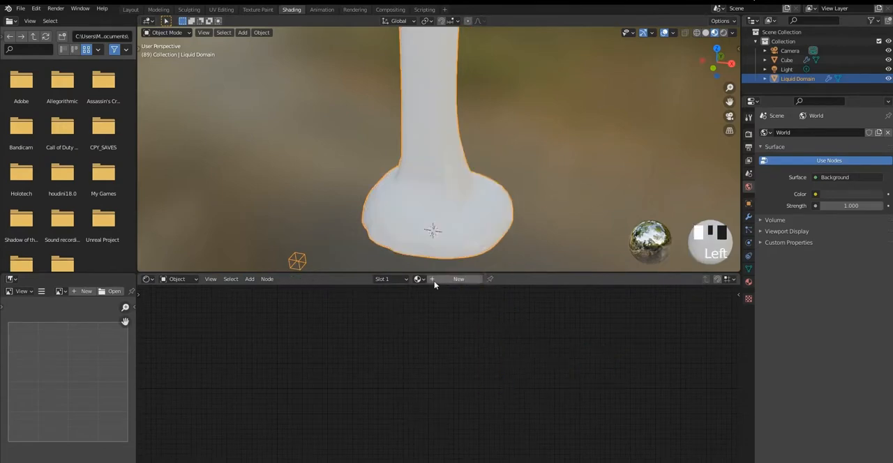
left_click(458, 279)
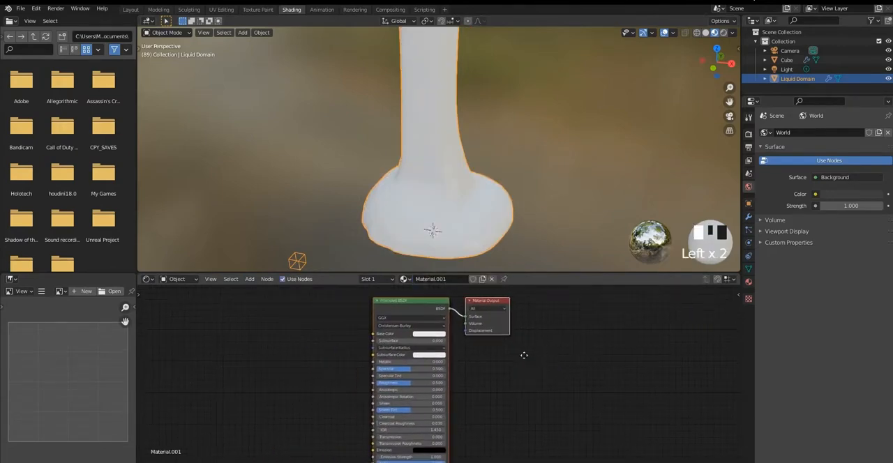
Set the Principled BSDF base colour to a warm brown for the chocolate look.
left_click(419, 331)
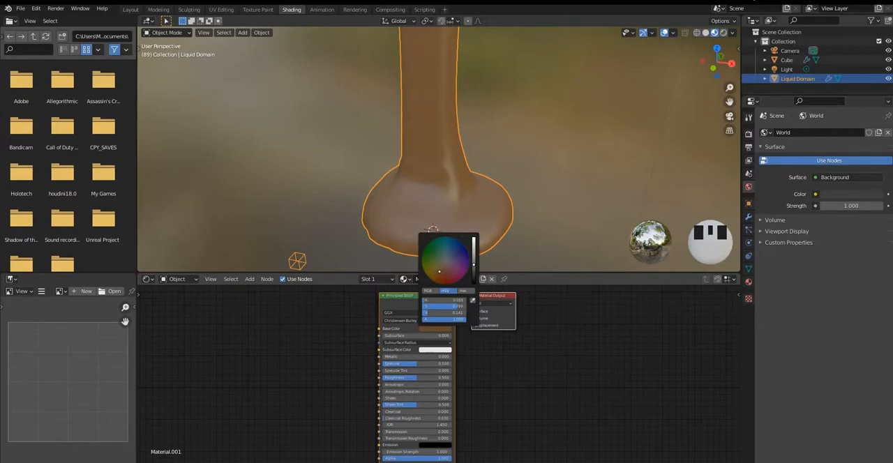
mouse_move(455, 271)
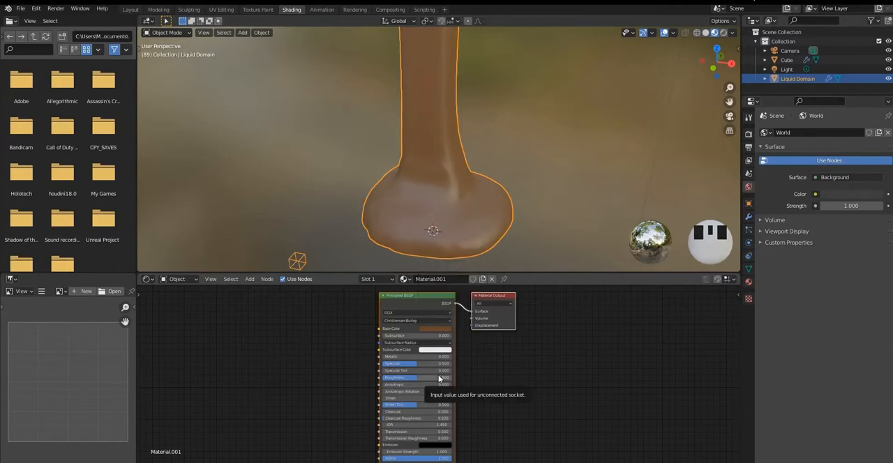
mouse_move(437, 366)
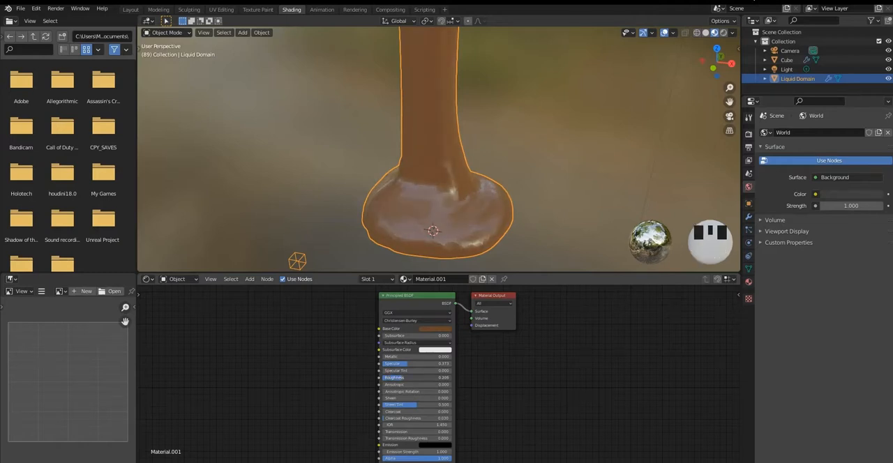
Turn the lower area into a Timeline and play the brown liquid animation.
scroll("down", 3)
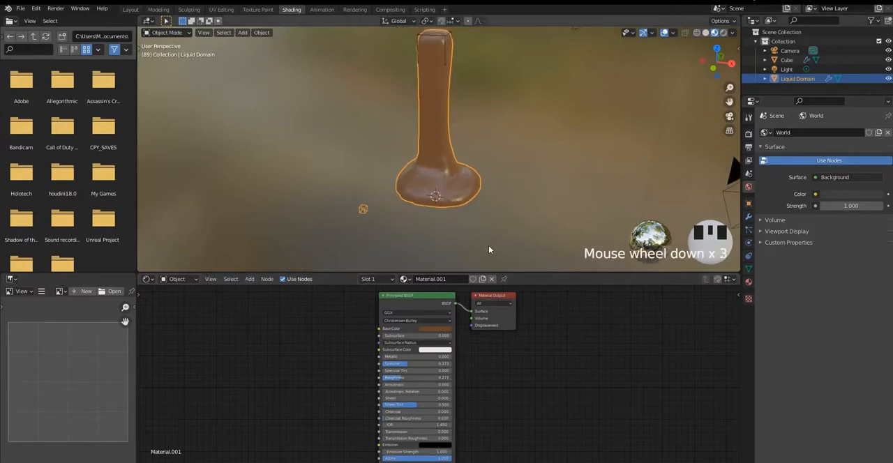
scroll("up", 3)
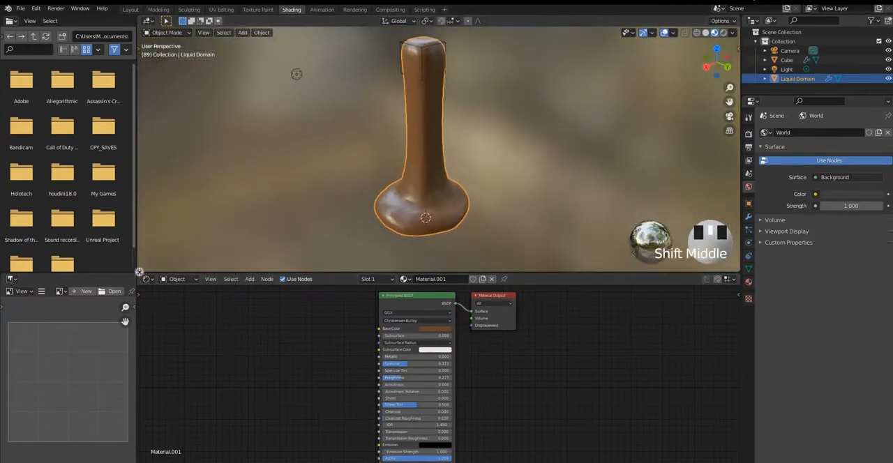
left_click(146, 266)
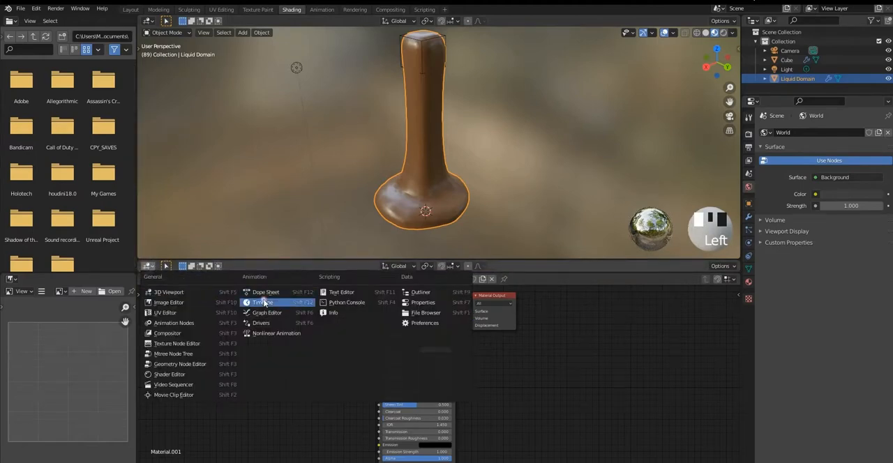
left_click(263, 301)
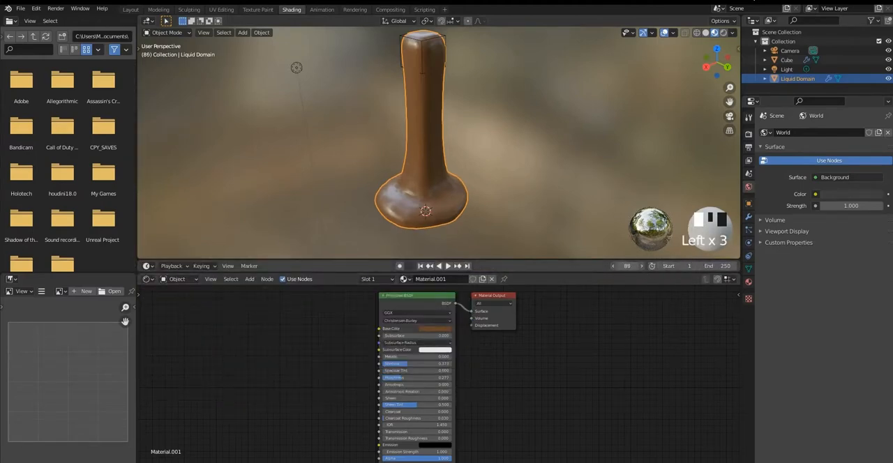
scroll("up", 3)
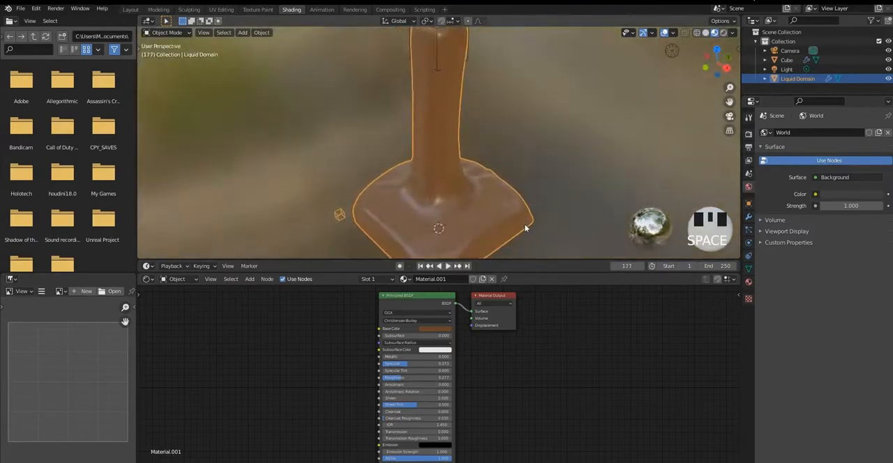
Return to the main Layout workspace showing the domain's fluid settings.
left_click(129, 9)
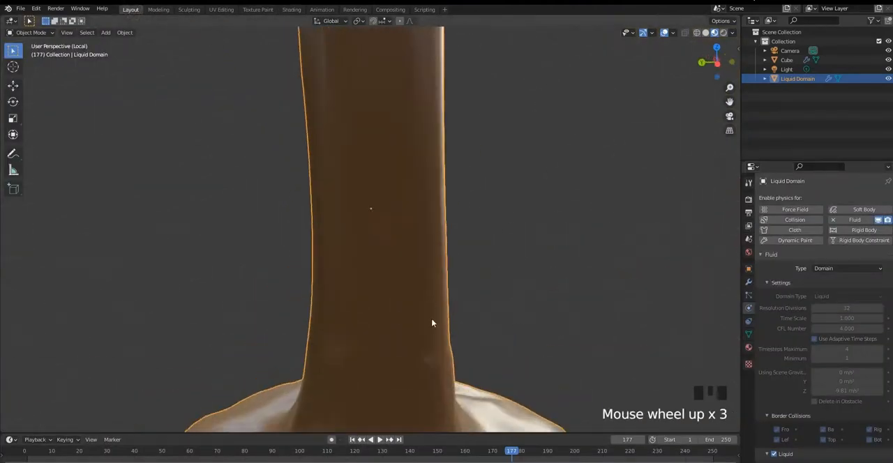
scroll("down", 3)
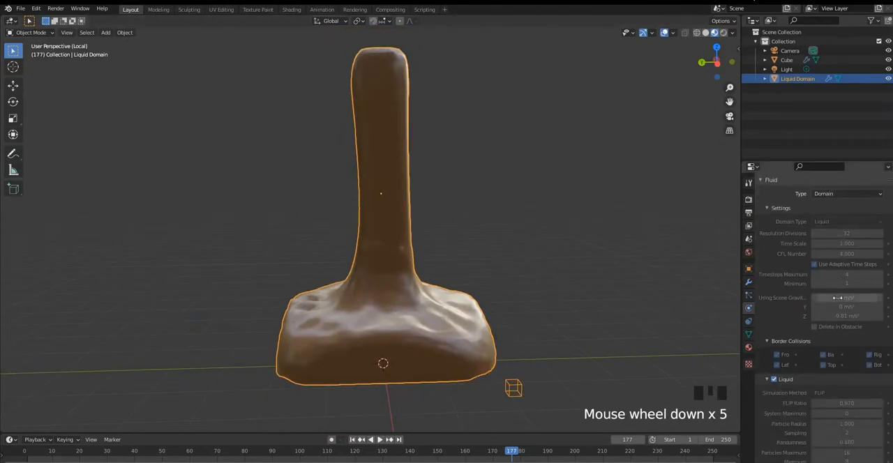
scroll("down", 3)
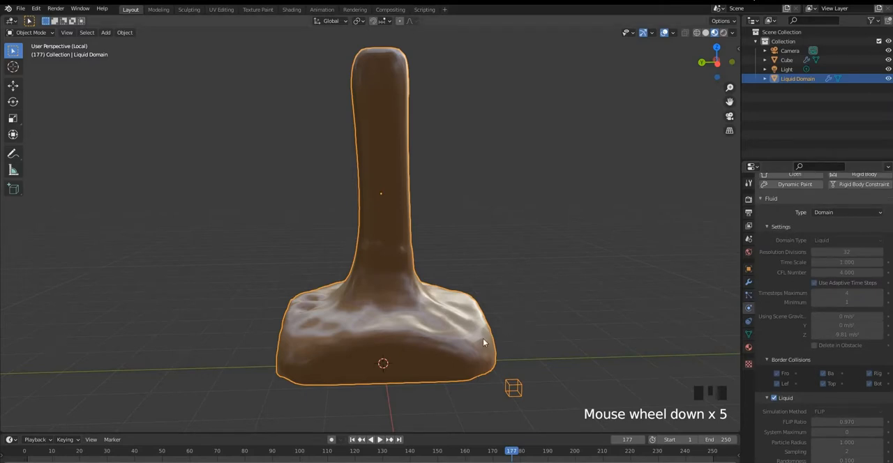
scroll("down", 3)
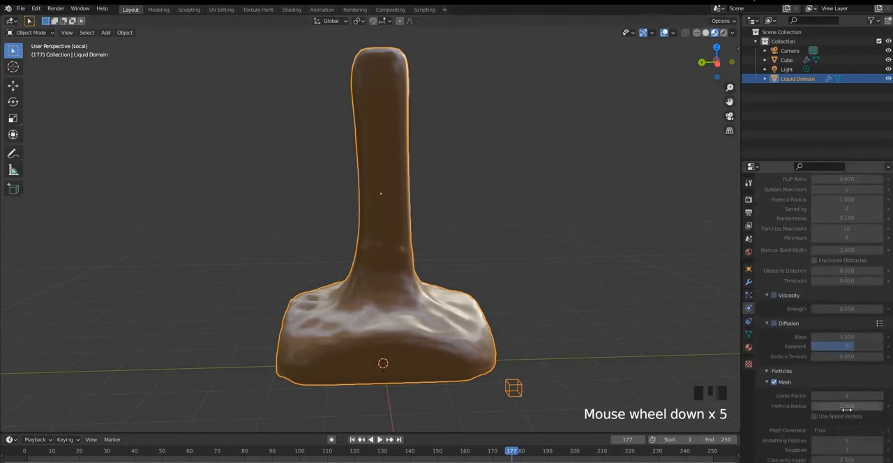
scroll("down", 3)
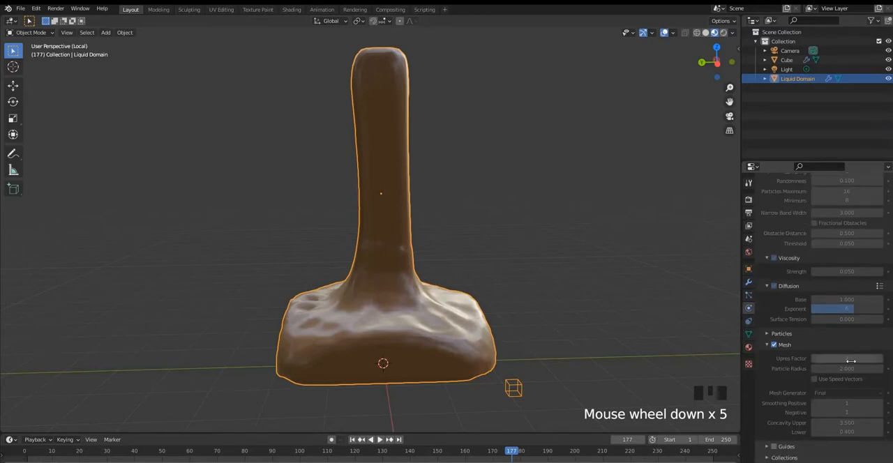
scroll("down", 3)
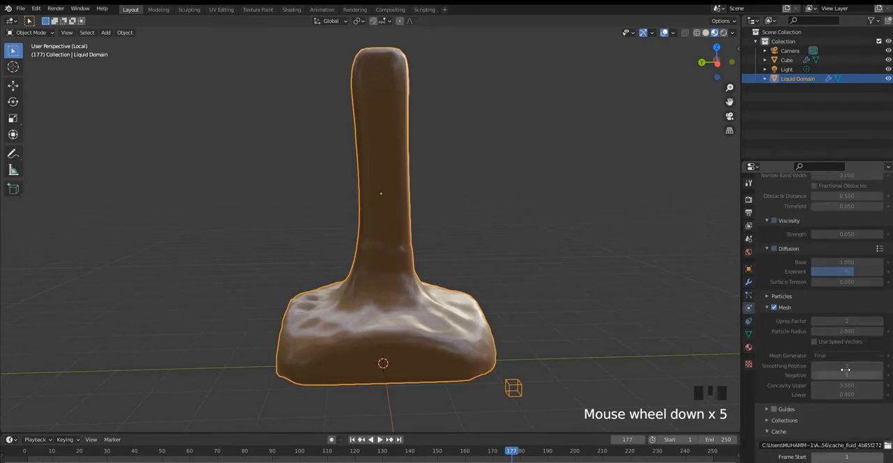
mouse_move(849, 321)
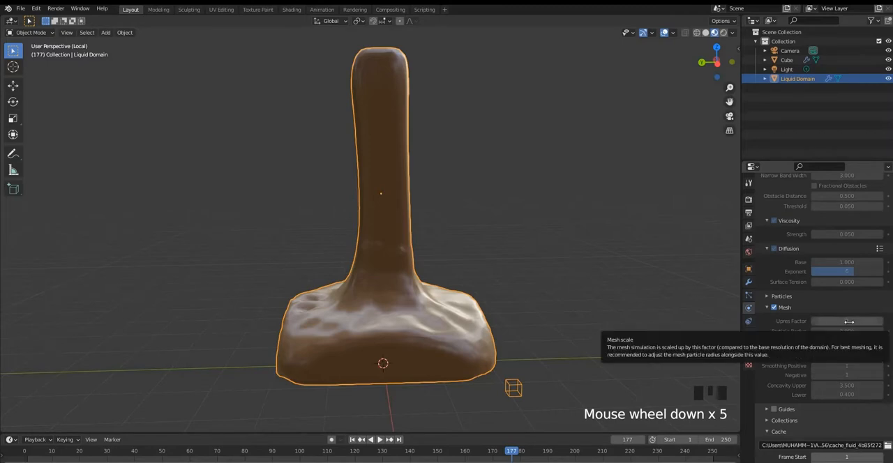
scroll("down", 3)
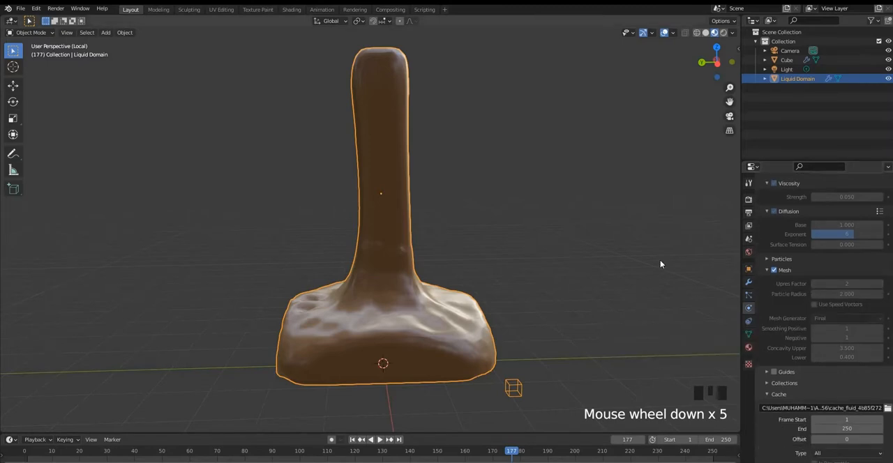